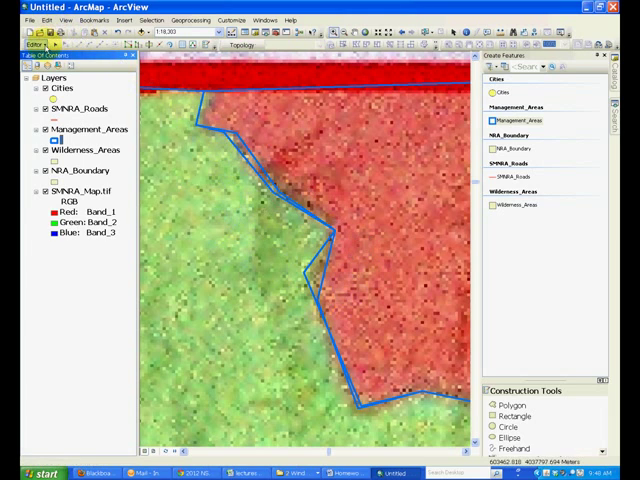
Step: Show the Snapping toolbar from the Editor menu's Snapping submenu
{"action": "left_click", "coordinate": [35, 46]}
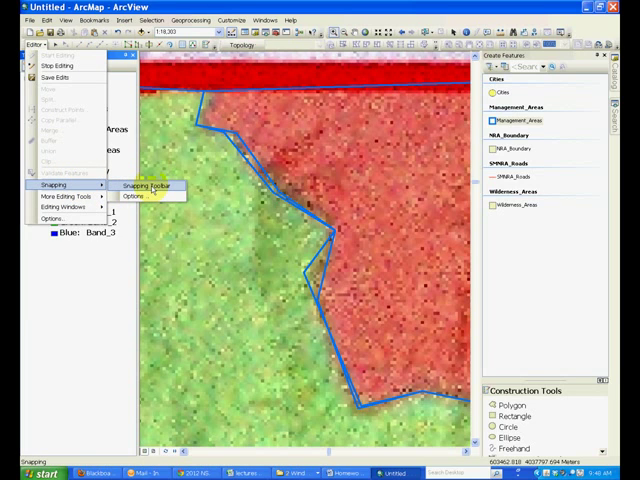
{"action": "left_click", "coordinate": [153, 186]}
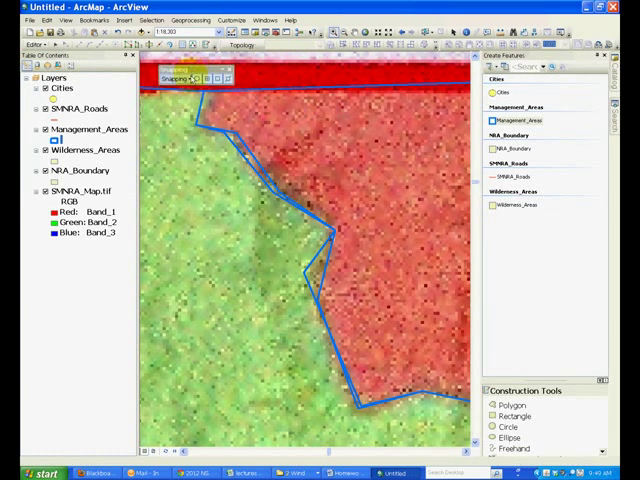
{"action": "left_click", "coordinate": [175, 78]}
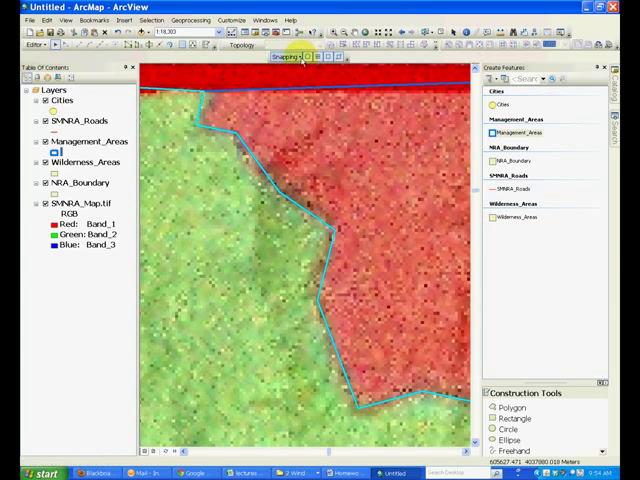
Step: Enable Snap To Sketch in the Snapping dropdown, then reopen the dropdown
{"action": "left_click", "coordinate": [287, 56]}
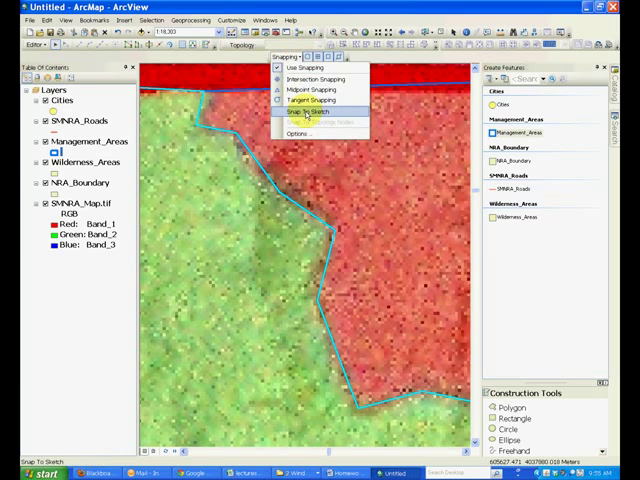
{"action": "left_click", "coordinate": [309, 114]}
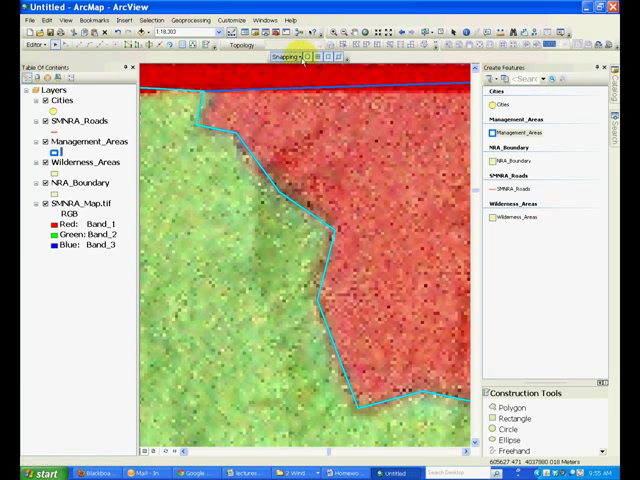
{"action": "left_click", "coordinate": [289, 57]}
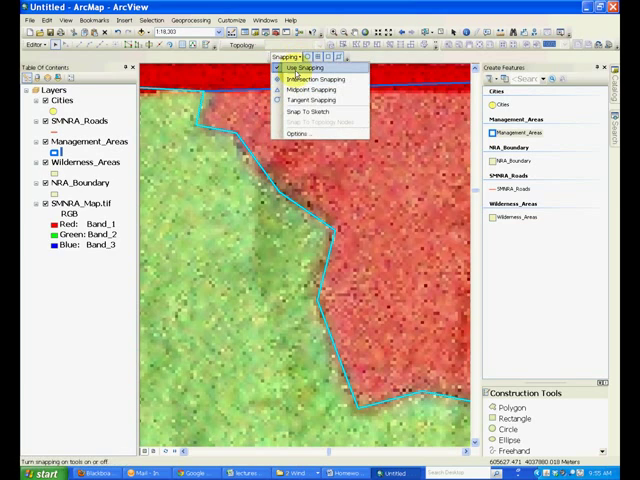